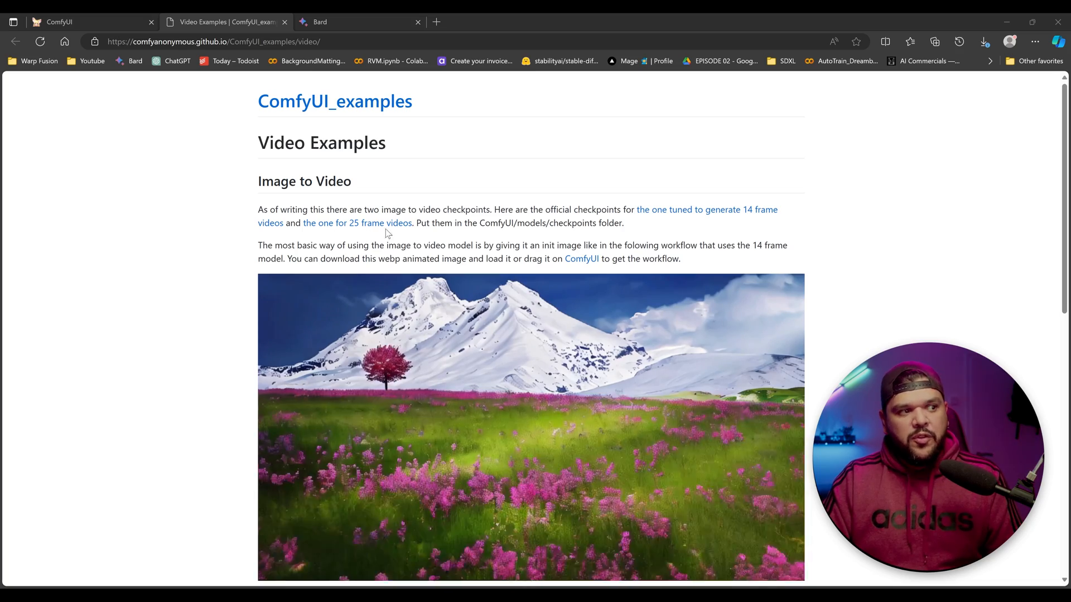
{"action": "mouse_move", "coordinate": [717, 216]}
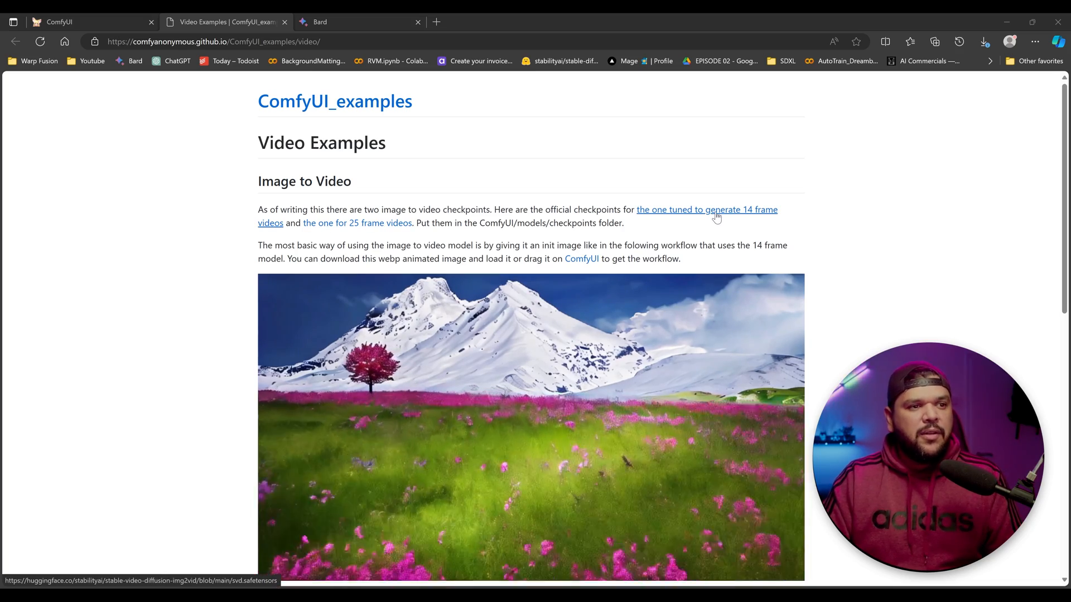
Step: Review the 14-frame image-to-video checkpoint notes on the ComfyUI examples page
{"action": "left_click", "coordinate": [706, 210]}
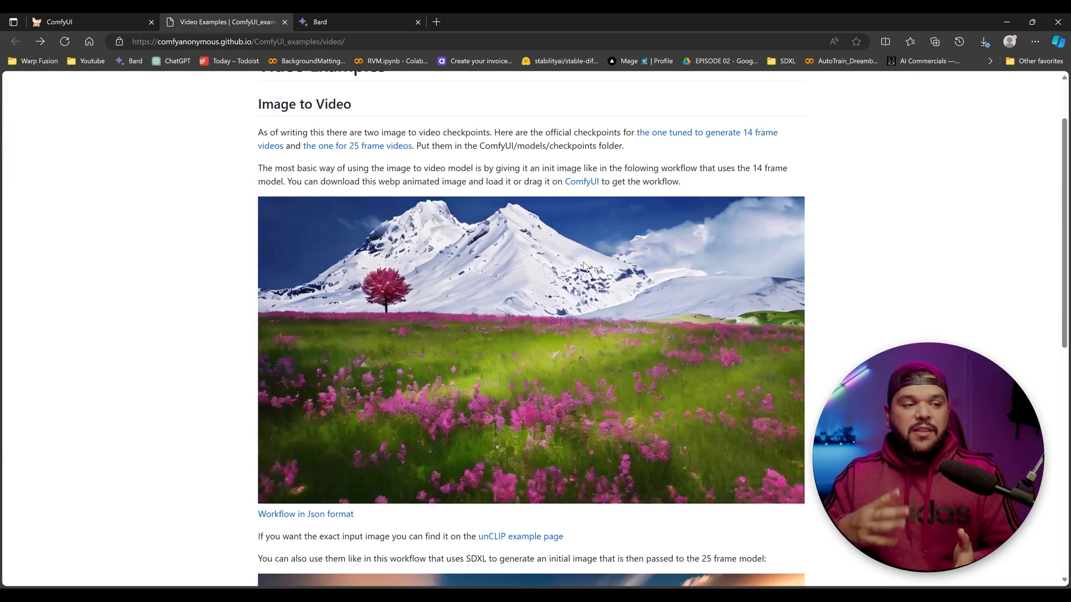
{"action": "scroll", "scroll_direction": "down", "scroll_amount": 3}
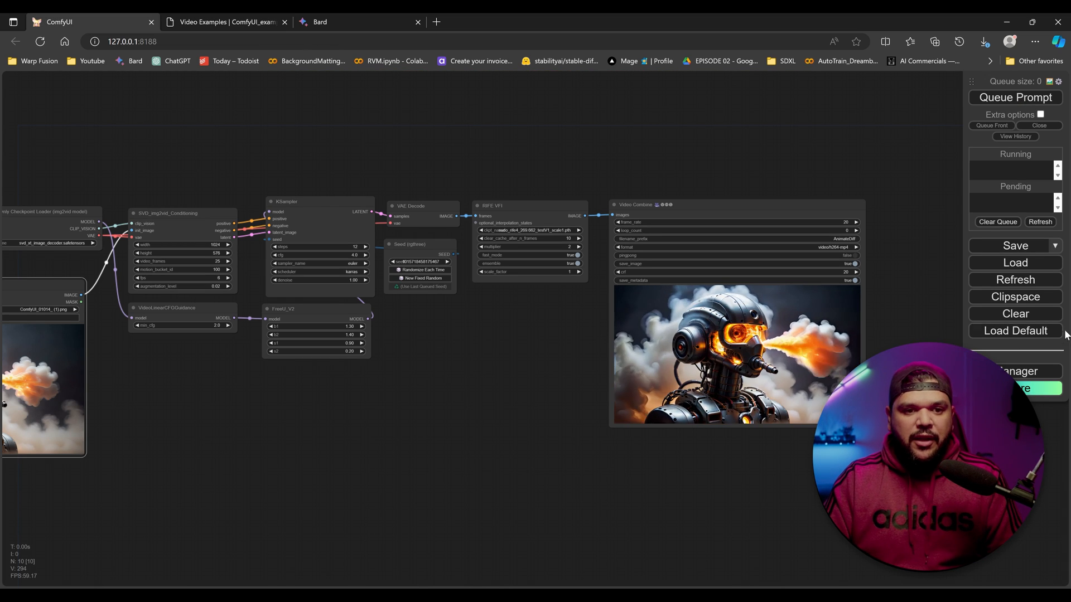
Step: Bring up the Manager menu and a second ComfyUI tab with the robot img2vid workflow
{"action": "left_click", "coordinate": [1015, 371]}
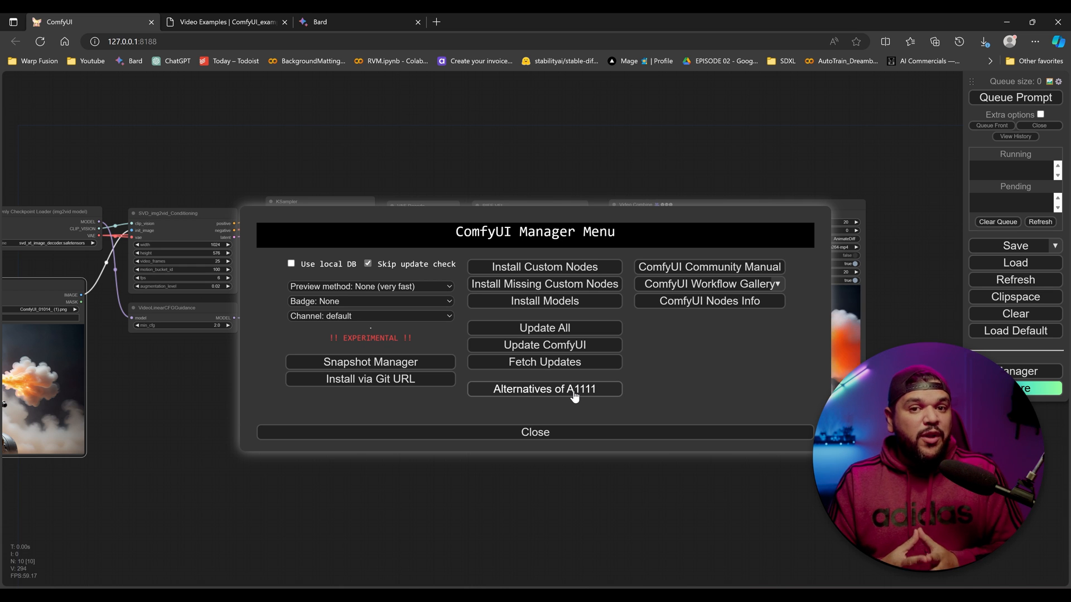
{"action": "left_click", "coordinate": [534, 432]}
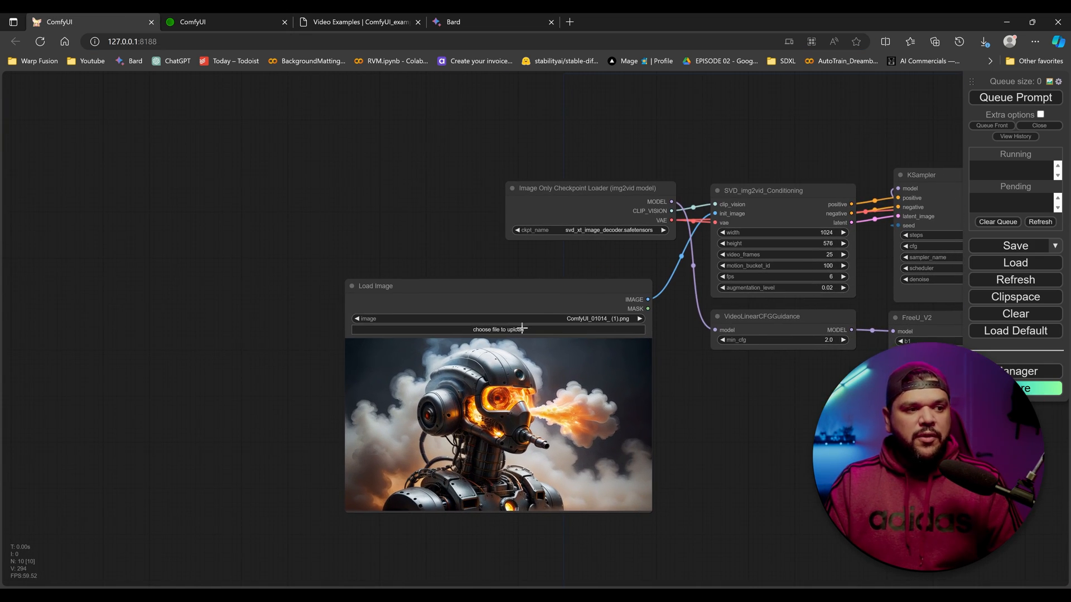
Step: Load the fiery dragon image ComfyUI_01050_.png into Load Image and queue the prompt
{"action": "left_click", "coordinate": [497, 329]}
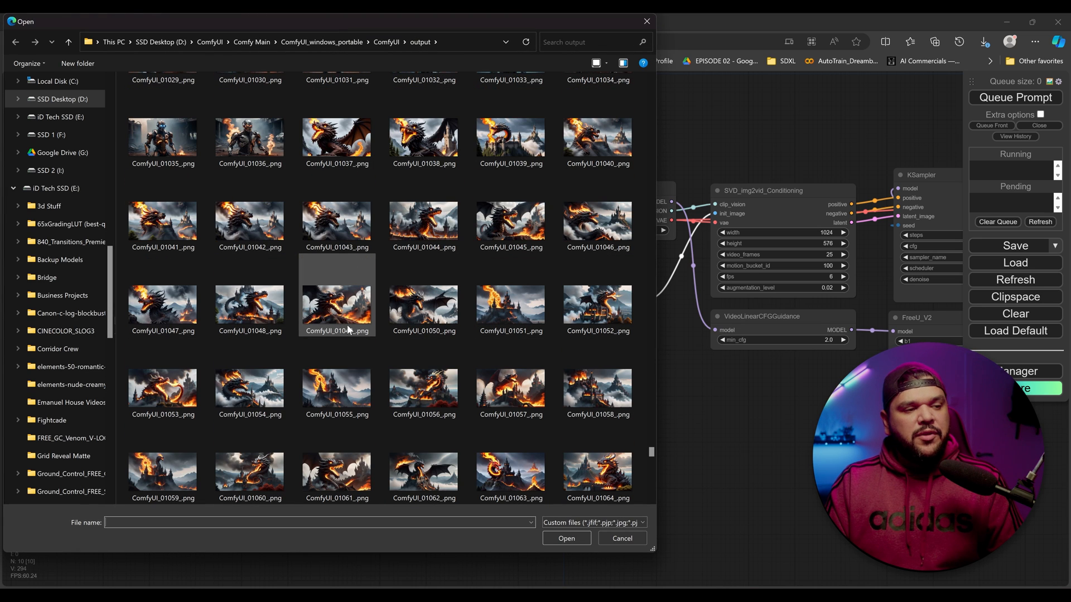
{"action": "left_click", "coordinate": [510, 309]}
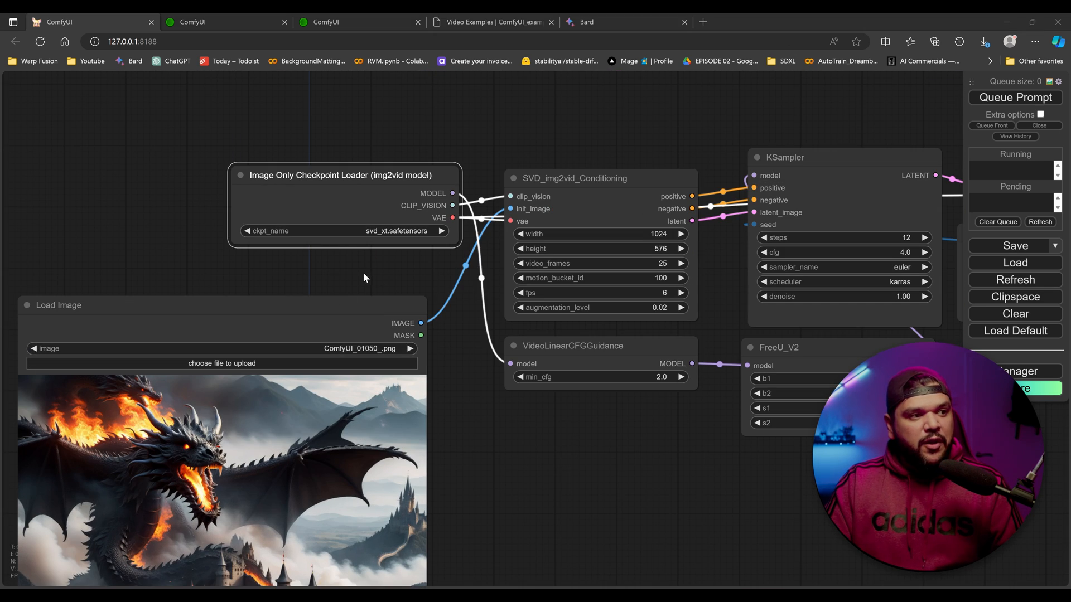
{"action": "mouse_move", "coordinate": [386, 281]}
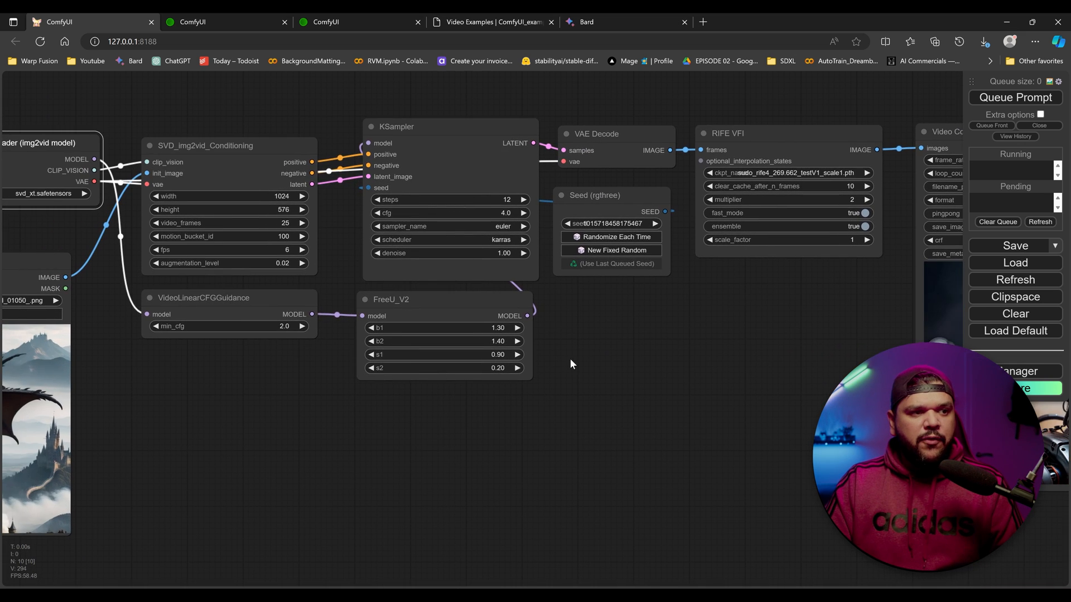
{"action": "left_click", "coordinate": [1015, 98]}
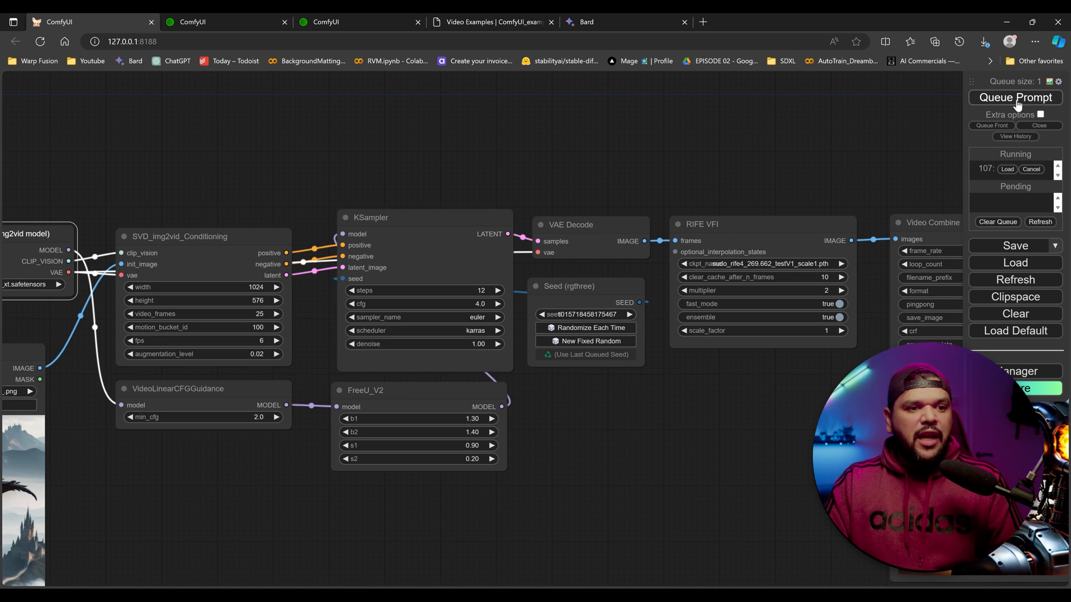
Step: Let the dragon render finish and begin editing motion_bucket_id in SVD_img2vid_Conditioning
{"action": "left_click", "coordinate": [1015, 97]}
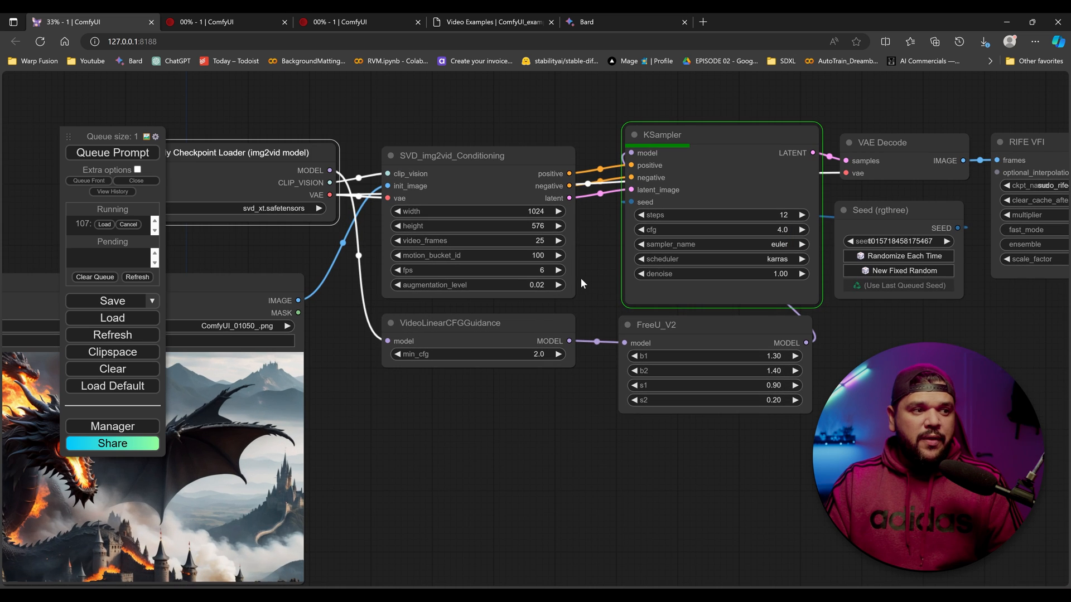
{"action": "scroll", "scroll_direction": "up", "scroll_amount": 3}
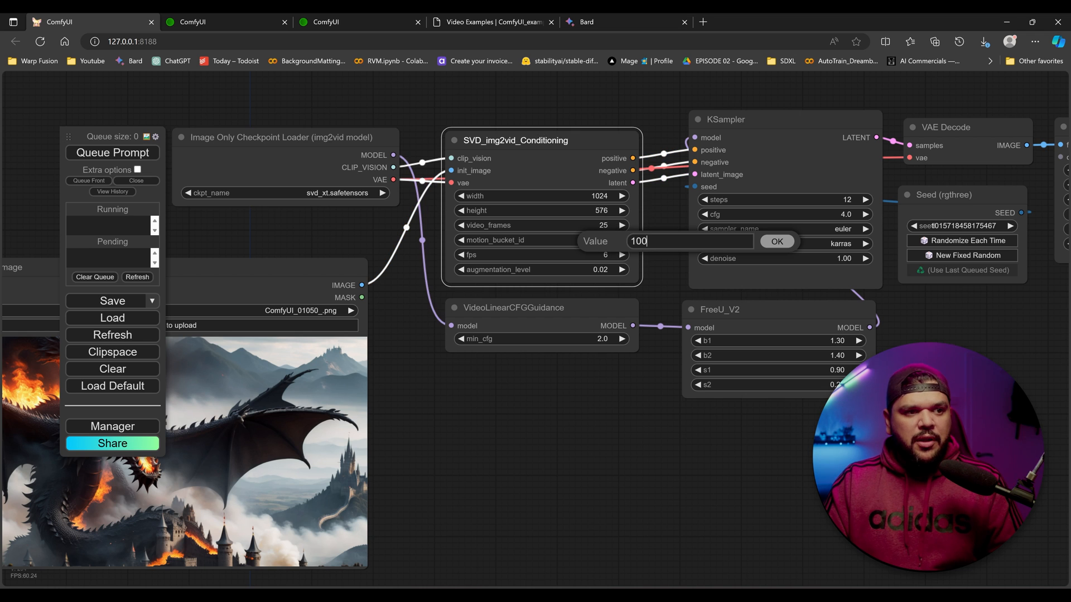
Step: Set motion_bucket_id to 200 and augmentation_level to 0.03
{"action": "type", "text": "200"}
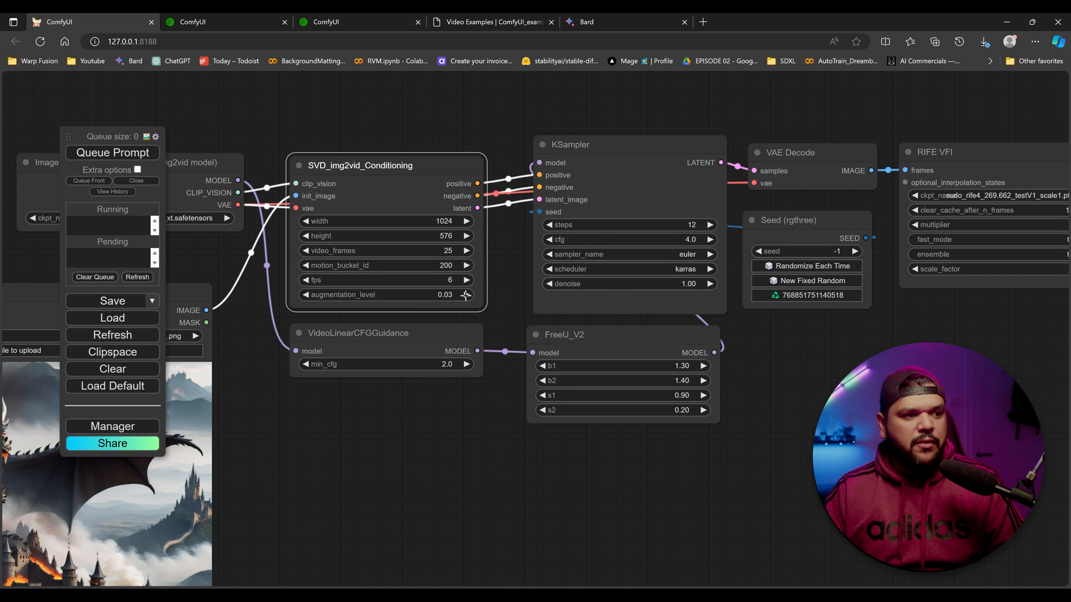
Step: Set motion_bucket_id 600, augmentation_level 0.61 and min_cfg 1.5
{"action": "left_click", "coordinate": [467, 294]}
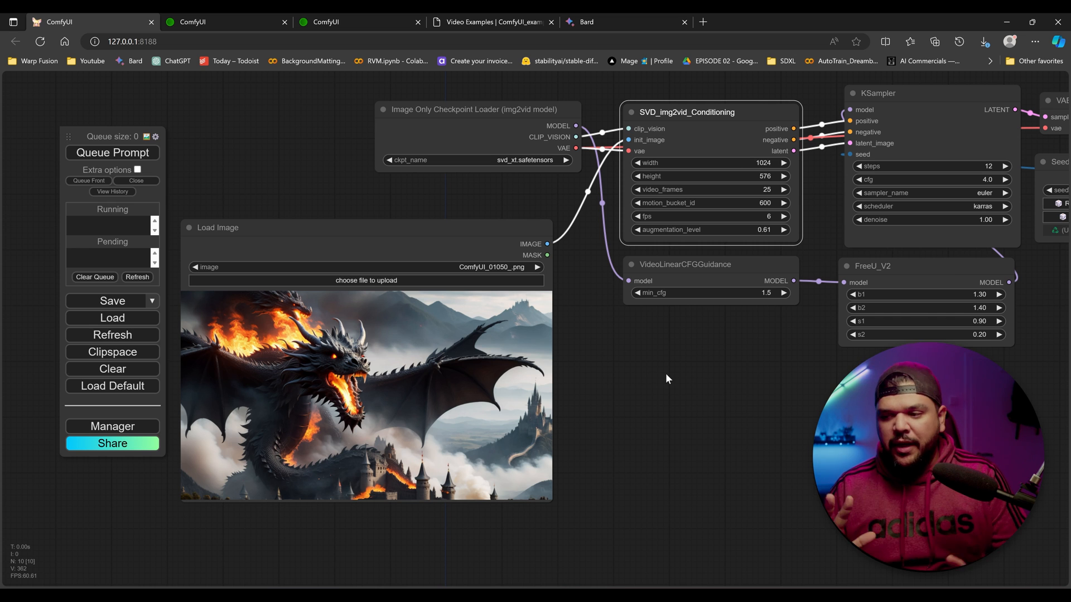
Step: Load the fire-holding robot image from the output folder and render its 20 fps MP4 video
{"action": "left_click", "coordinate": [112, 318]}
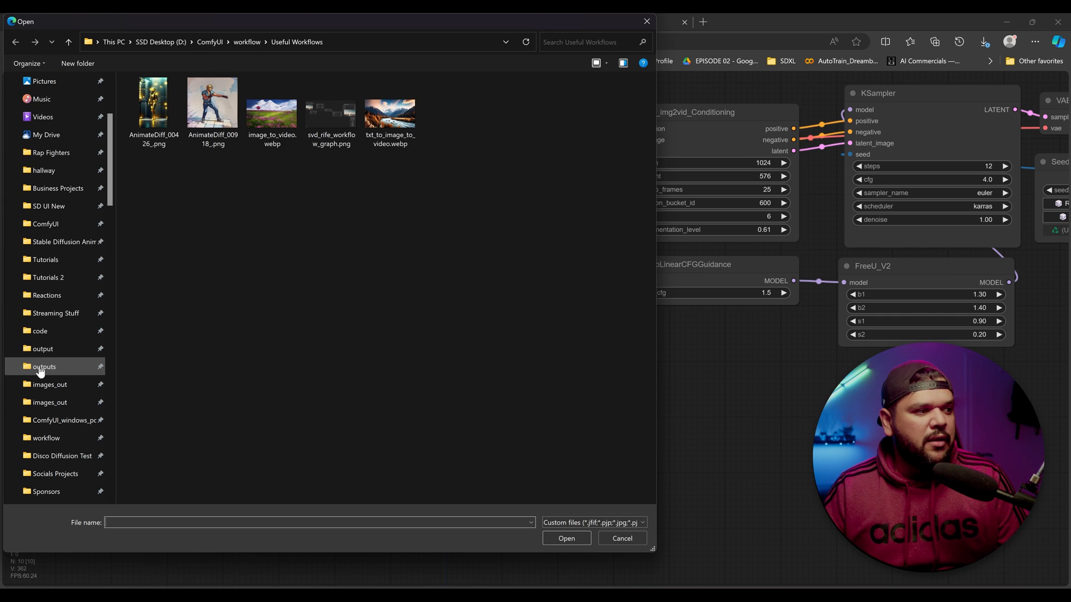
{"action": "left_click", "coordinate": [41, 348]}
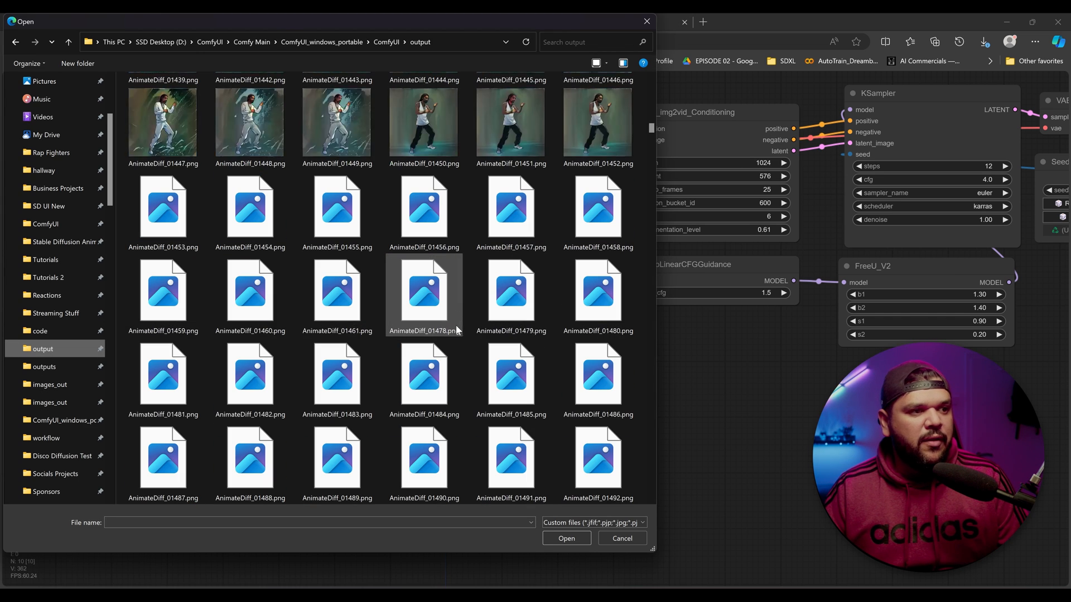
{"action": "scroll", "scroll_direction": "down", "scroll_amount": 3}
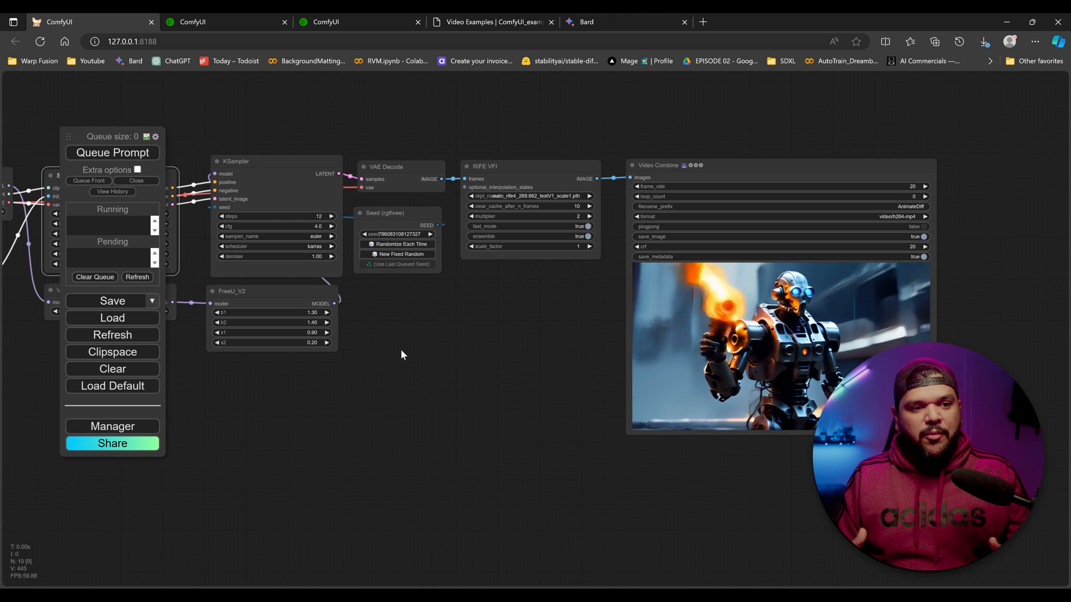
Step: Switch ckpt_name to svd.safetensors (14-frame) and queue the golden robot head render
{"action": "left_click_drag", "start_coordinate": [403, 355], "coordinate": [765, 460]}
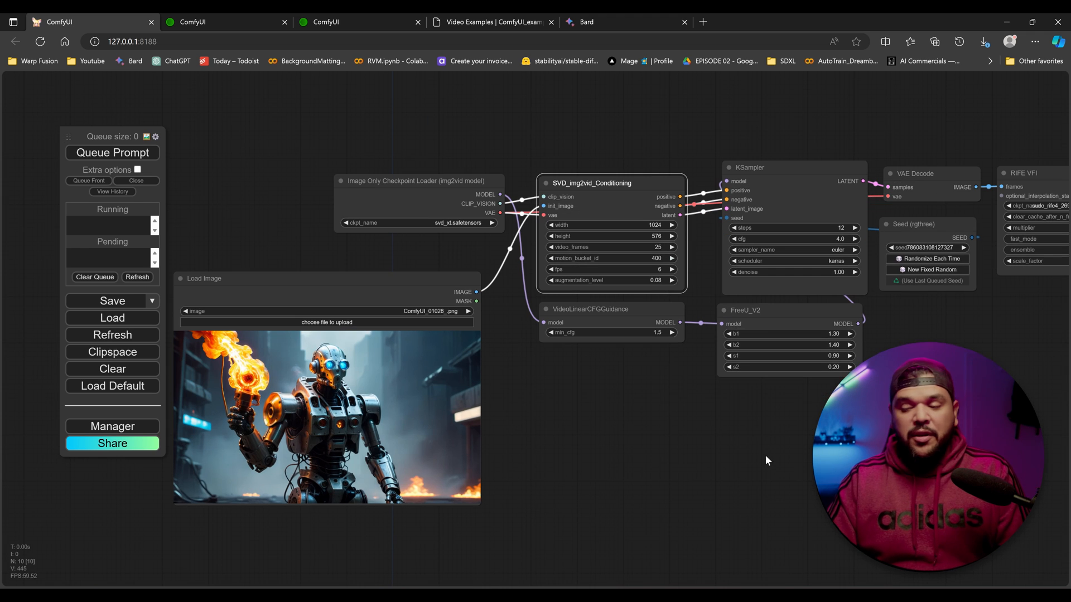
{"action": "left_click", "coordinate": [424, 223]}
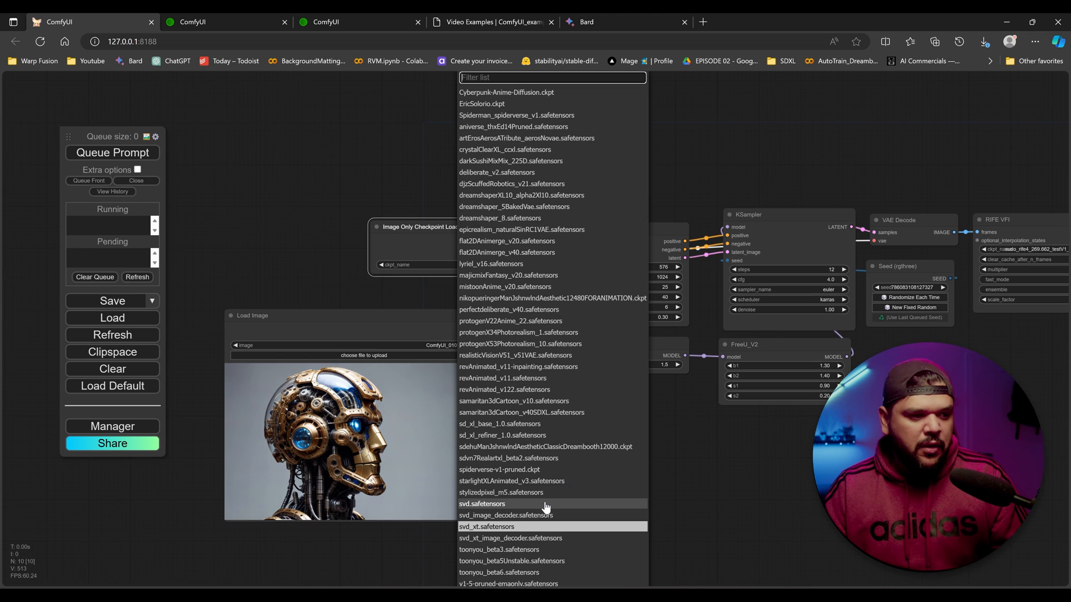
{"action": "left_click", "coordinate": [483, 504]}
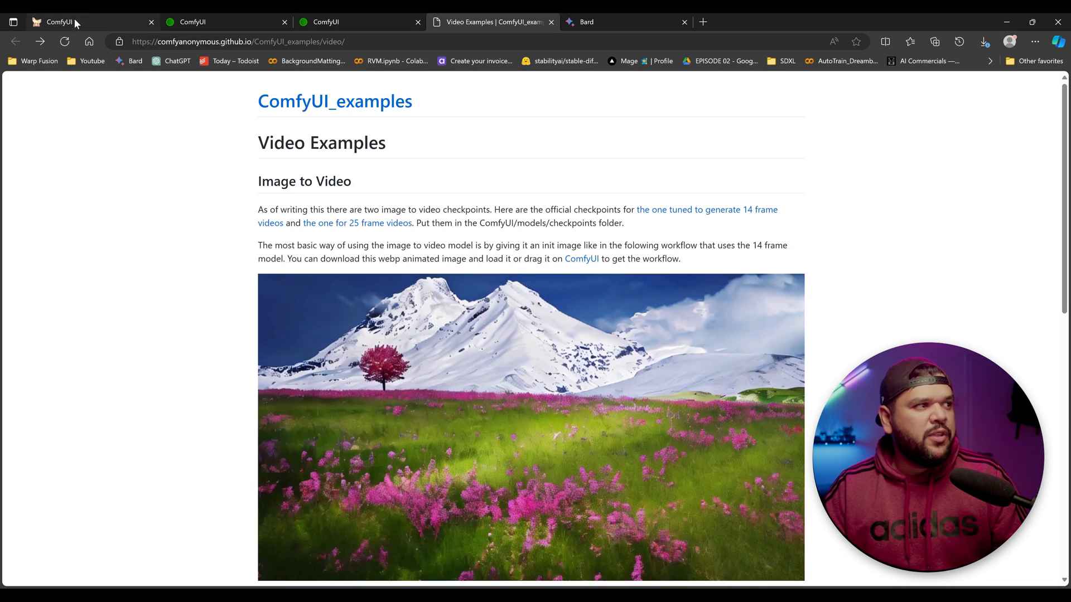
{"action": "left_click", "coordinate": [58, 21]}
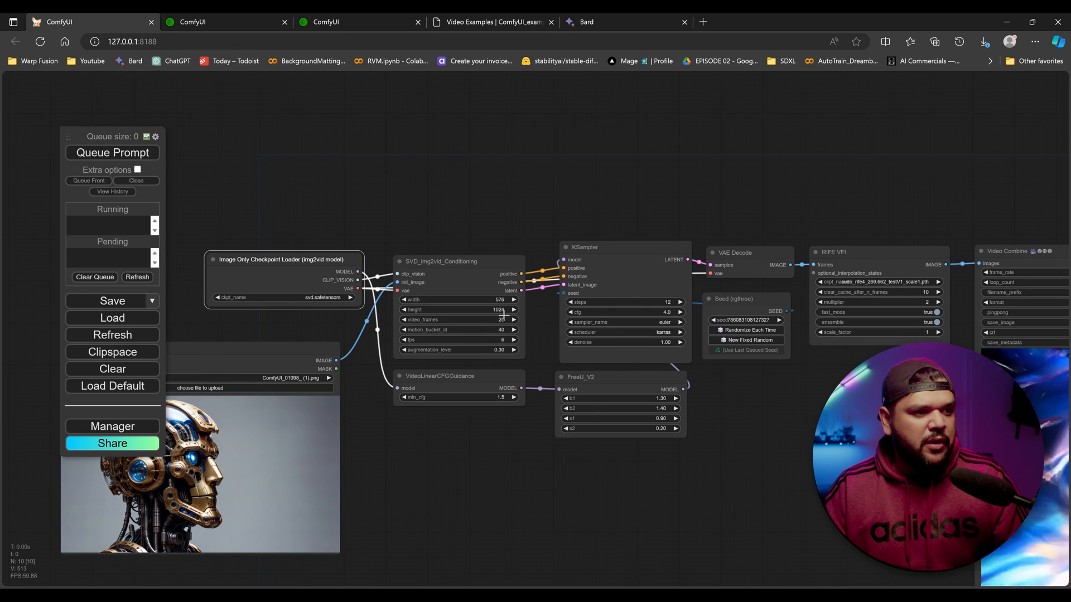
{"action": "left_click", "coordinate": [112, 152]}
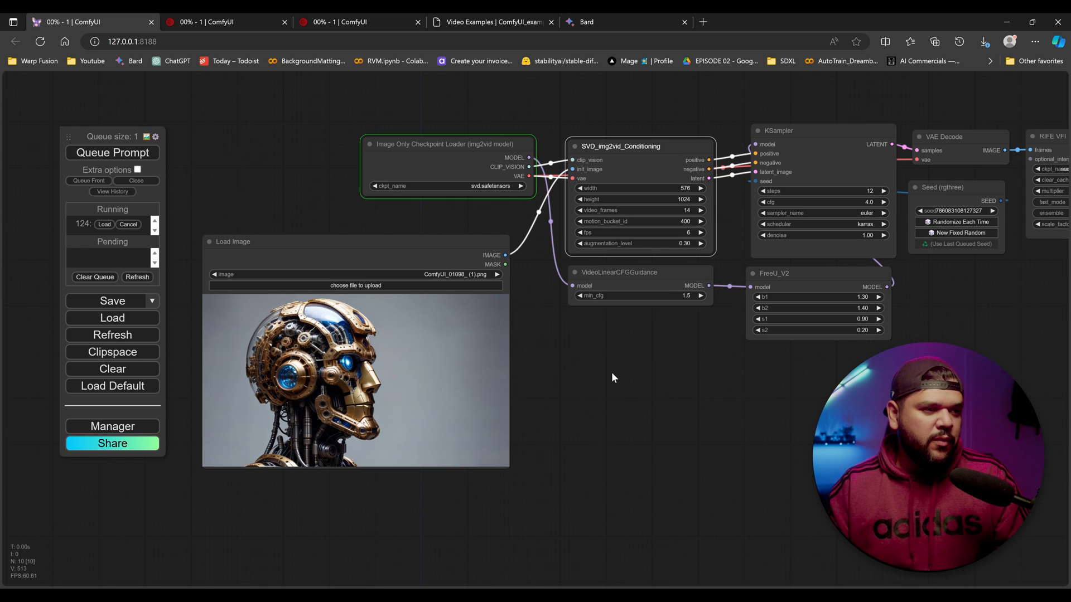